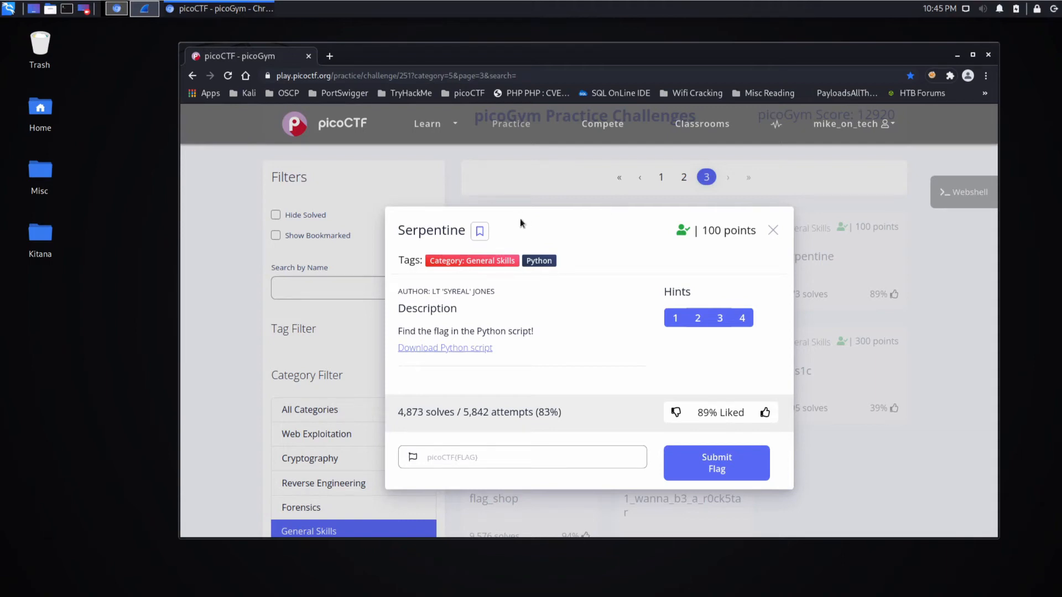
{"action": "mouse_move", "coordinate": [451, 233]}
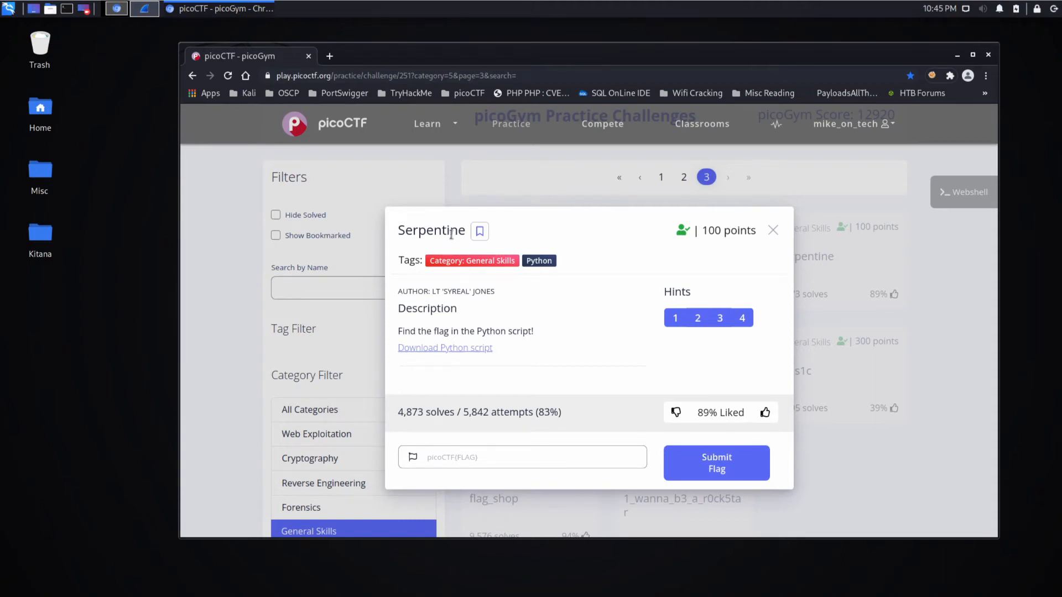
{"action": "mouse_move", "coordinate": [493, 272]}
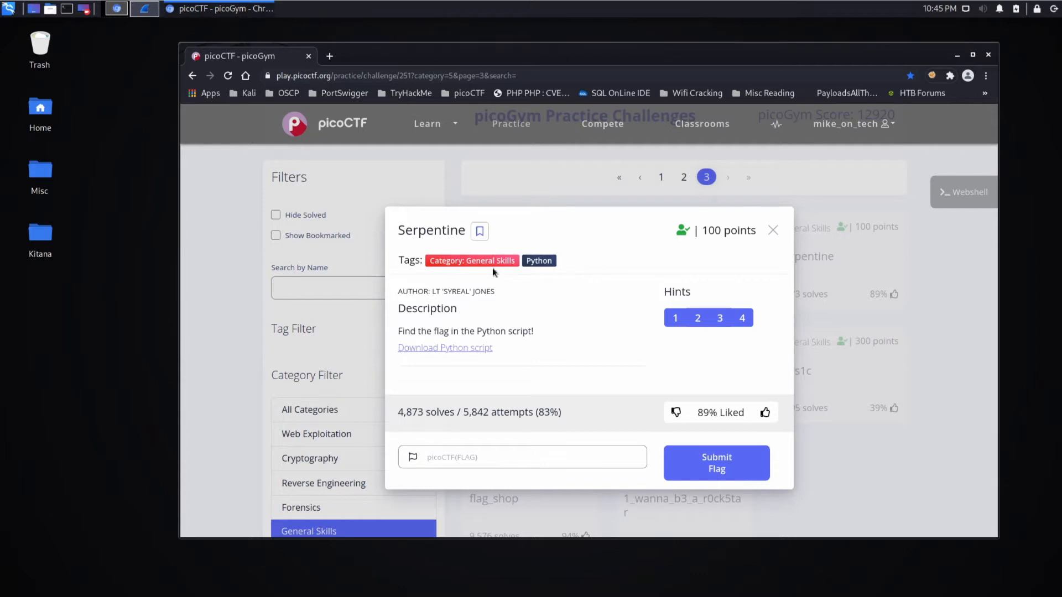
{"action": "mouse_move", "coordinate": [552, 326]}
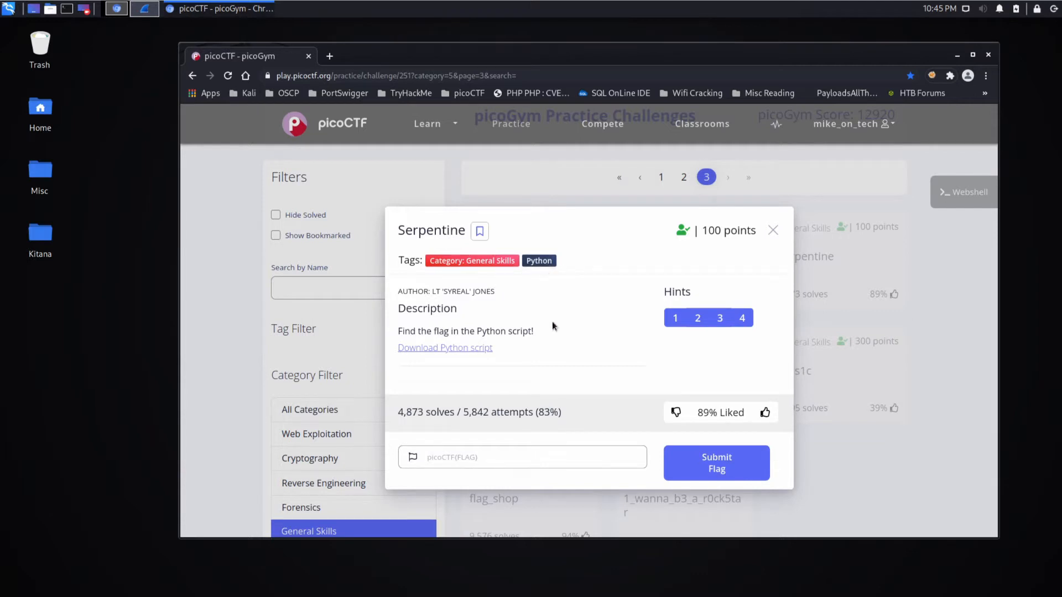
{"action": "mouse_move", "coordinate": [512, 359]}
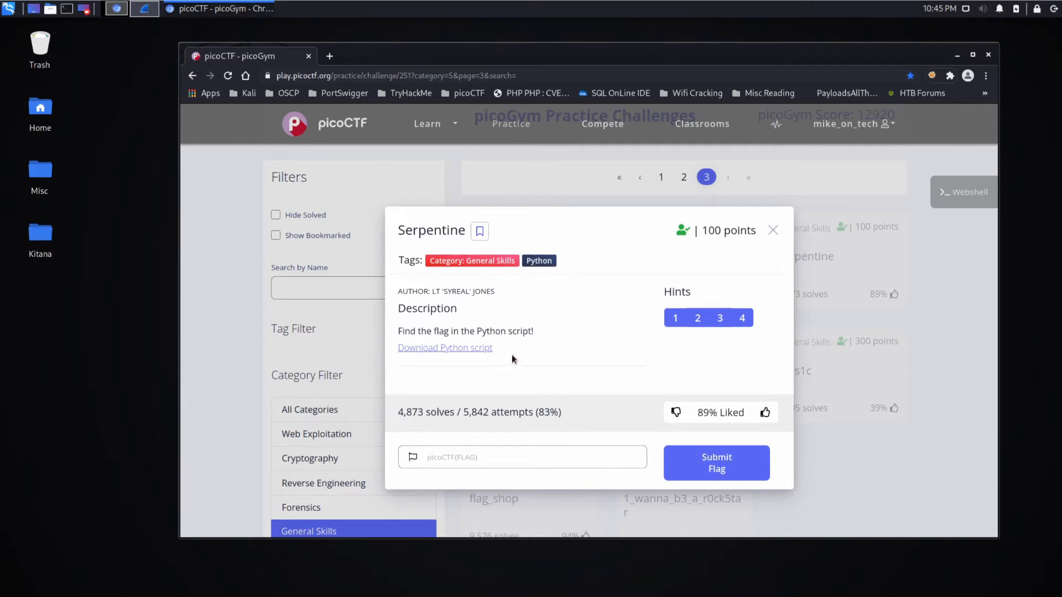
{"action": "mouse_move", "coordinate": [444, 347]}
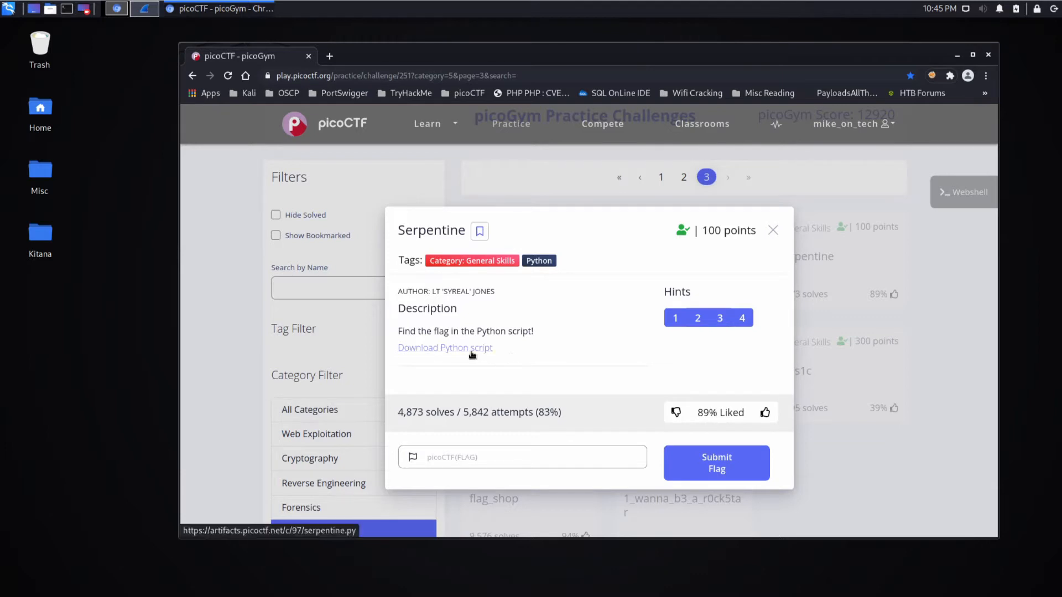
- Download the Serpentine challenge's Python script from picoCTF
{"action": "left_click", "coordinate": [444, 348]}
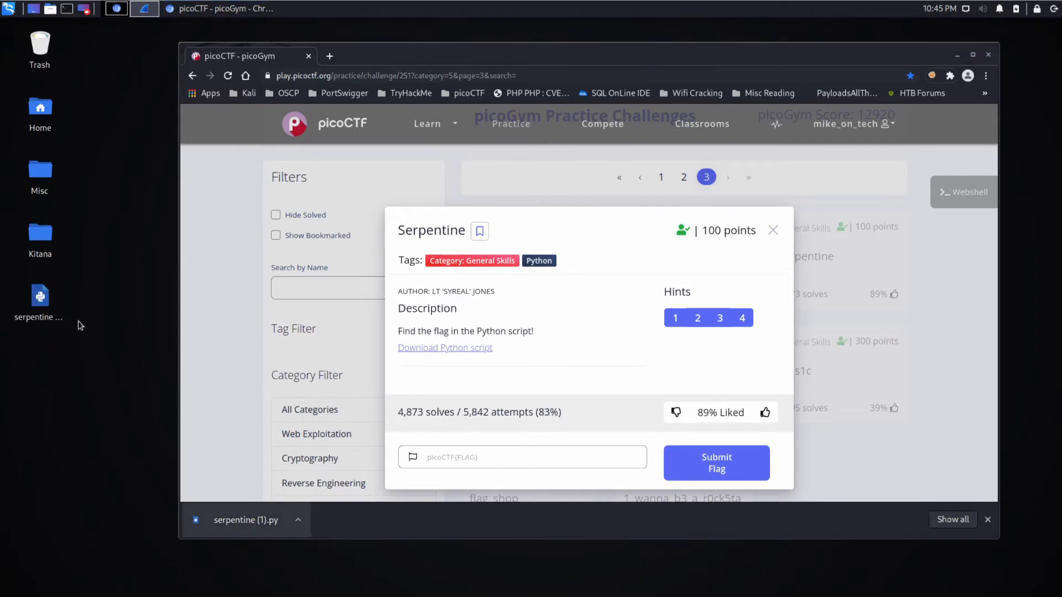
- Run the downloaded serpentine script with python3 from a terminal opened on the Desktop
{"action": "right_click", "coordinate": [95, 352]}
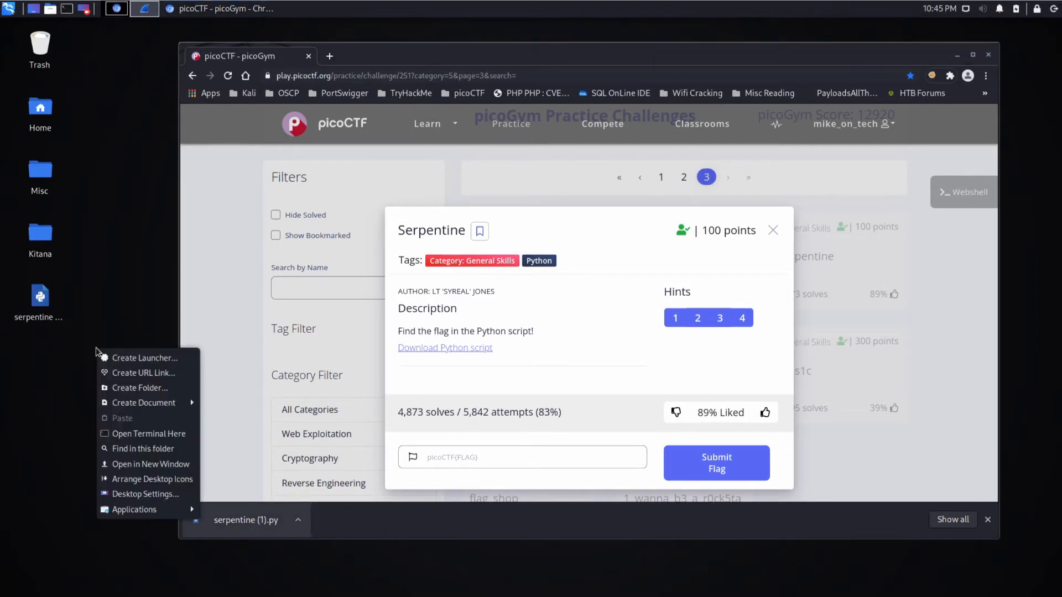
{"action": "left_click", "coordinate": [148, 433]}
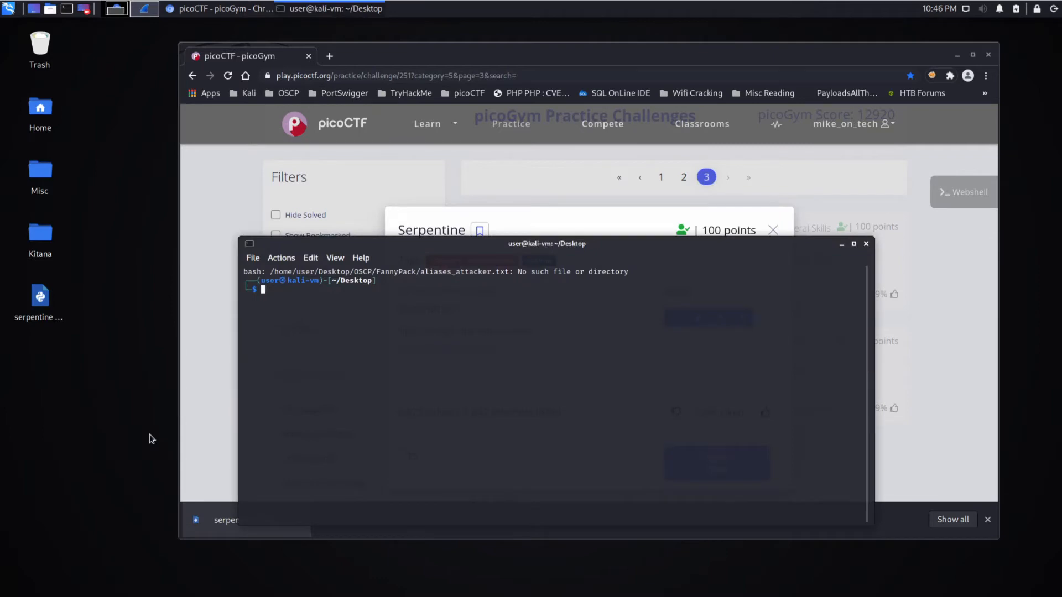
{"action": "type", "text": "python3"}
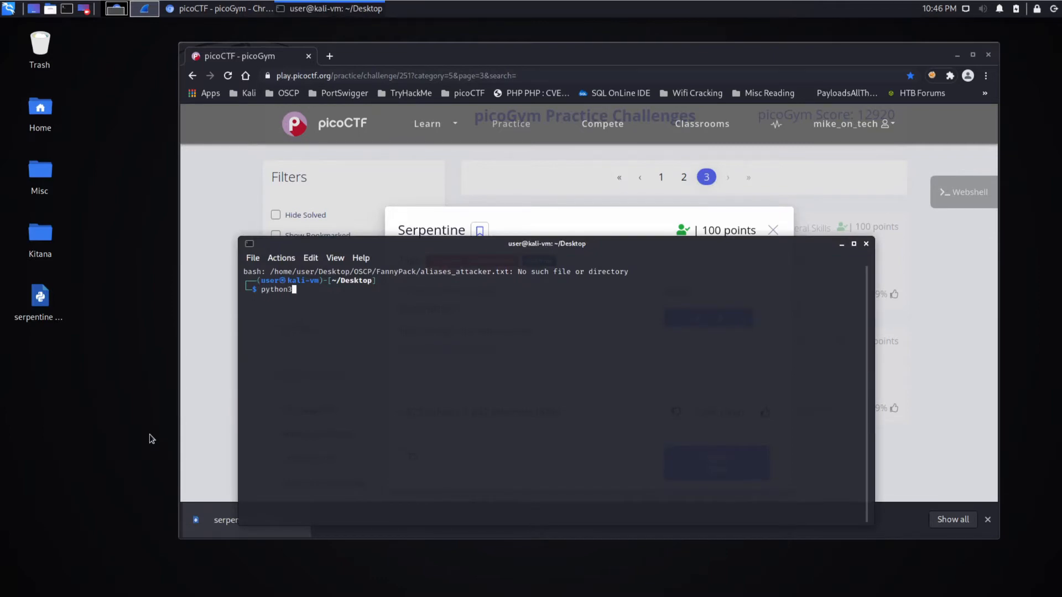
{"action": "key", "text": "Return"}
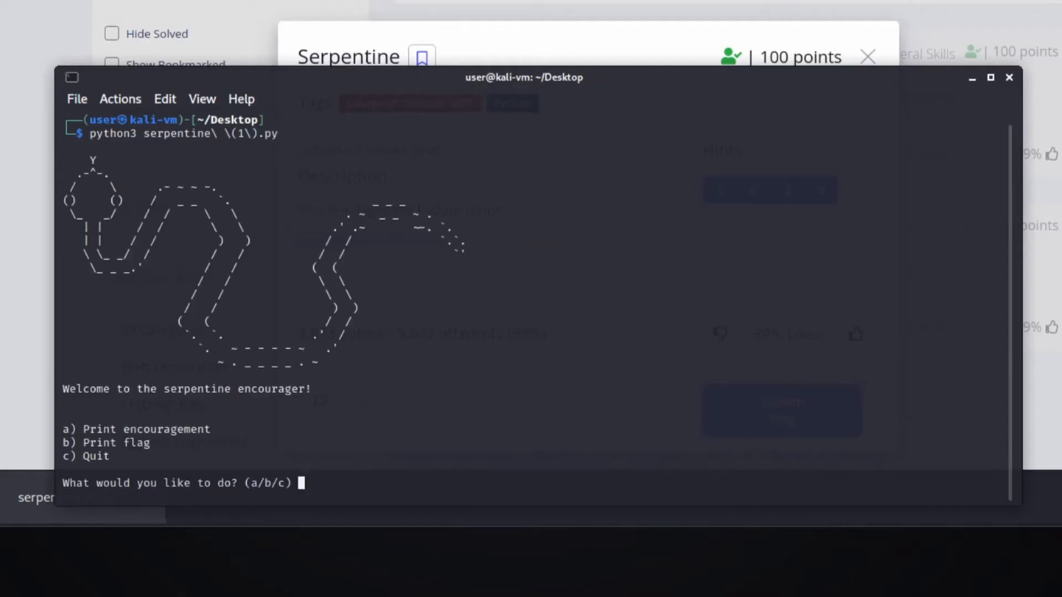
{"action": "mouse_move", "coordinate": [382, 313]}
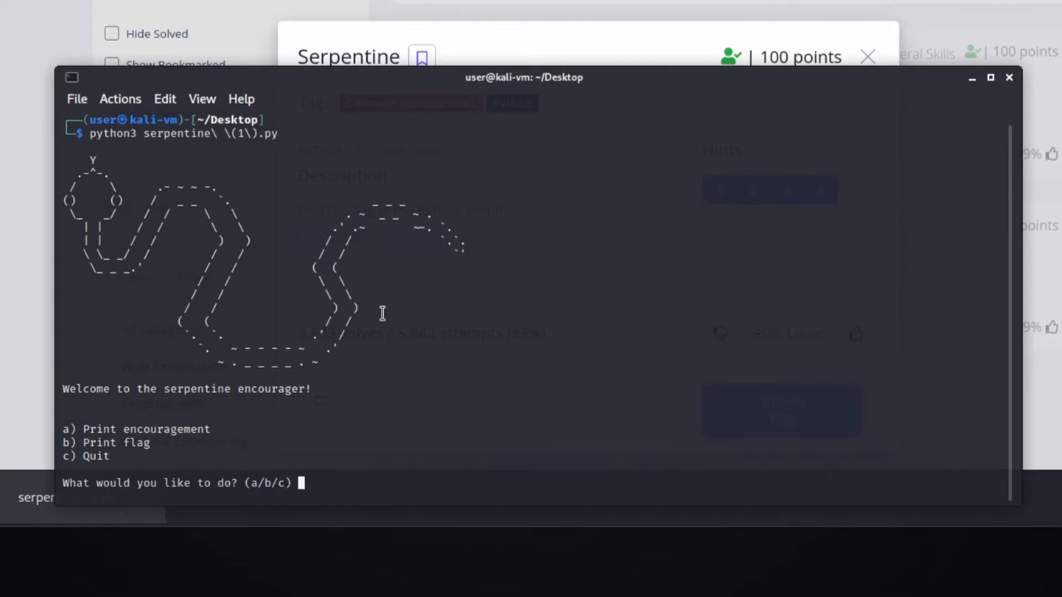
{"action": "mouse_move", "coordinate": [270, 424]}
{"action": "type", "text": "a"}
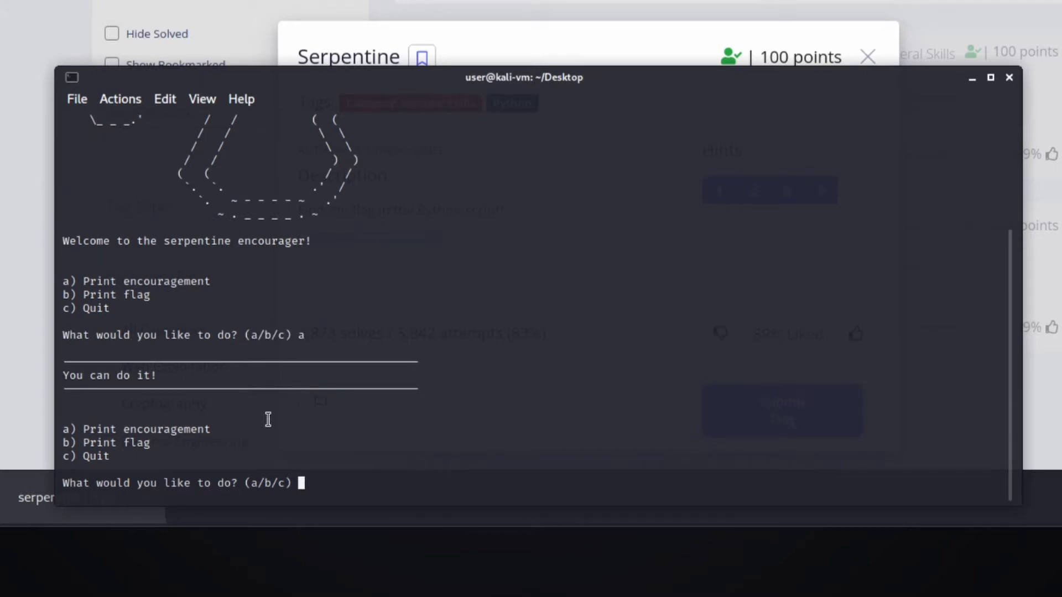
- Choose option b (print flag), which reports print_flag is misplaced, then quit with c
{"action": "type", "text": "b"}
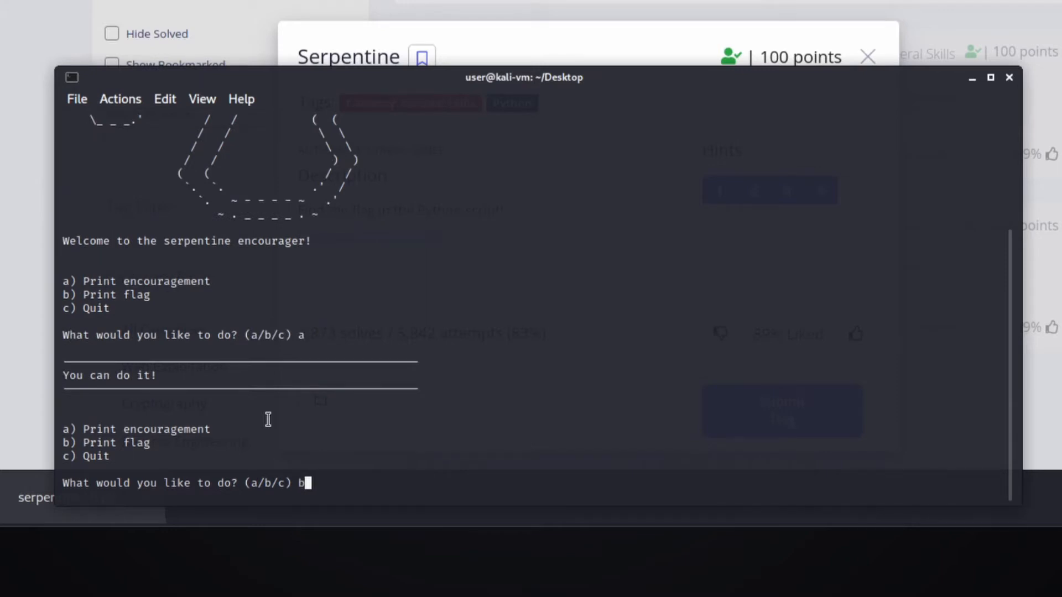
{"action": "key", "text": "Return"}
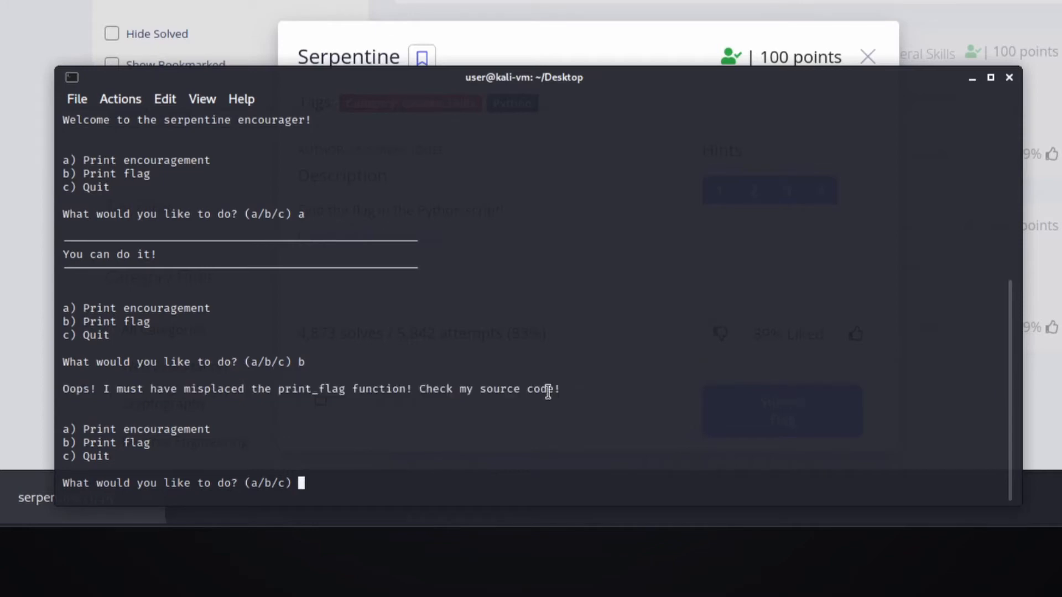
{"action": "type", "text": "c"}
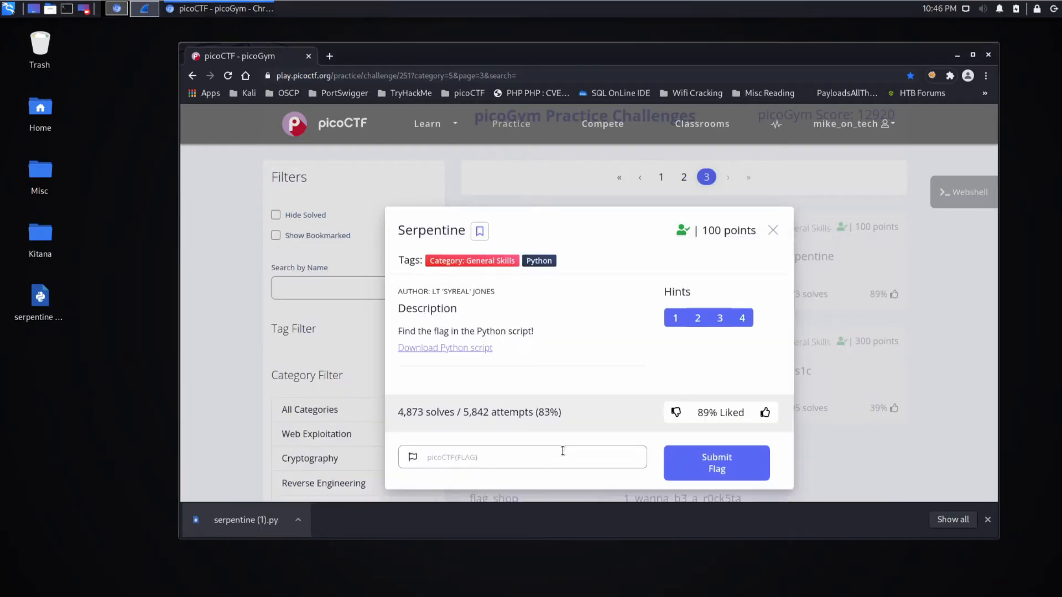
- Open serpentine (1).py from the desktop in Visual Studio Code
{"action": "right_click", "coordinate": [40, 297]}
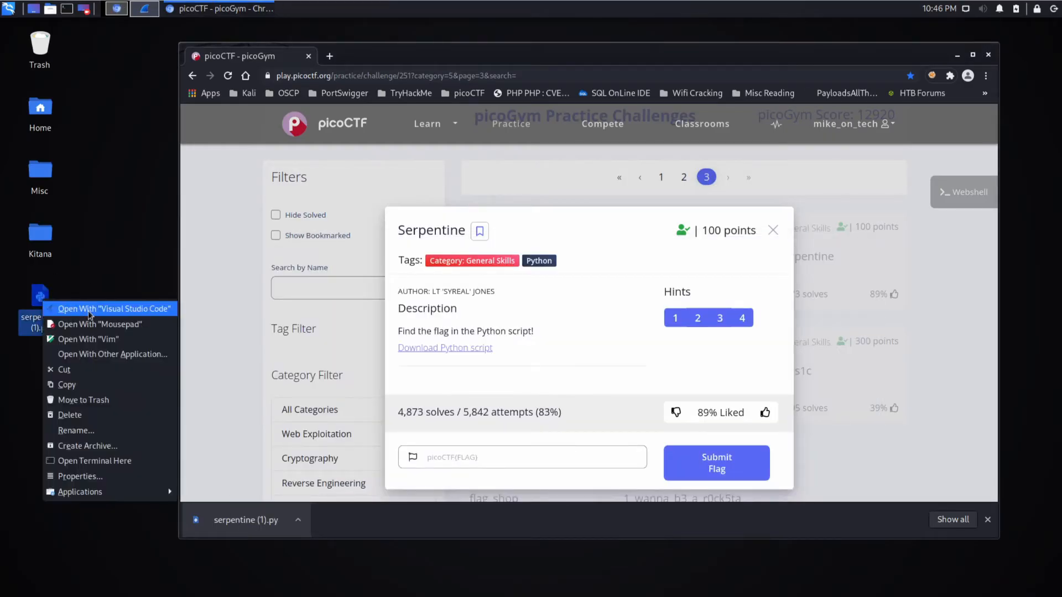
{"action": "left_click", "coordinate": [113, 309]}
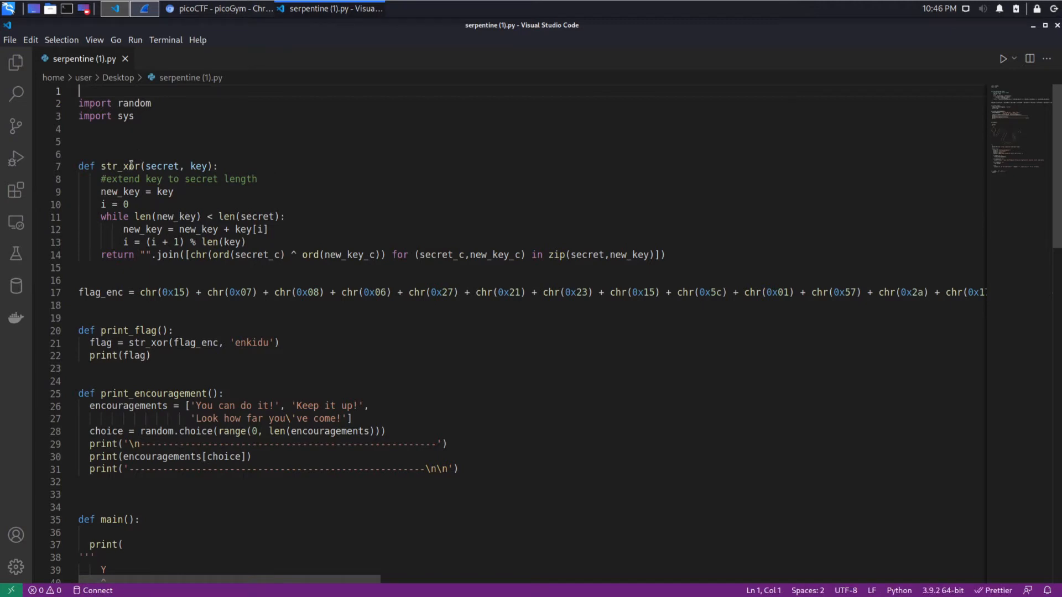
{"action": "mouse_move", "coordinate": [70, 166]}
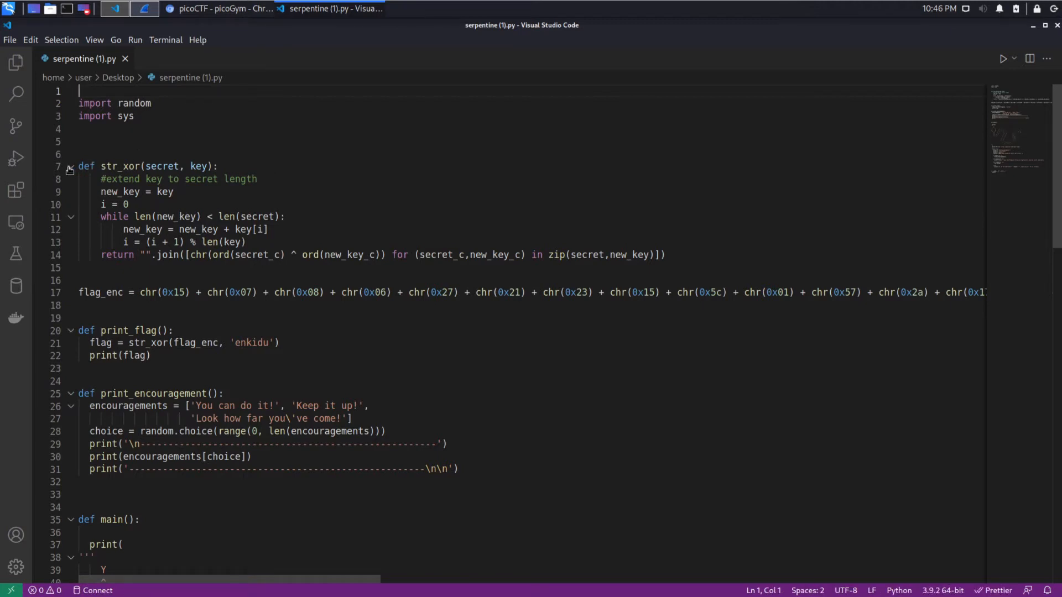
- Review flag_enc and print_flag's str_xor call with the 'enkidu' key, collapsing str_xor
{"action": "left_click", "coordinate": [69, 166]}
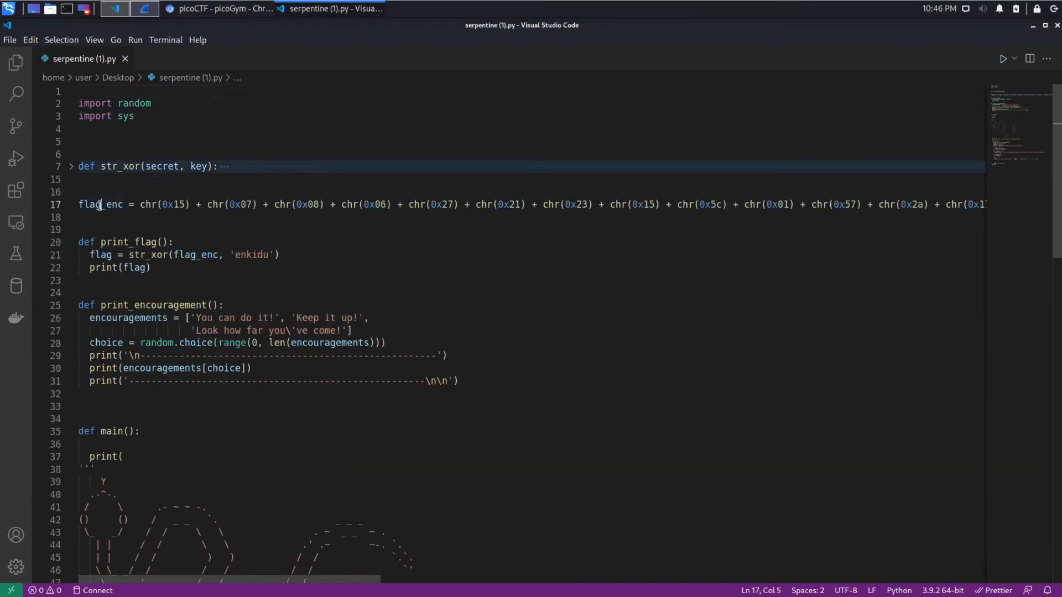
{"action": "double_click", "coordinate": [101, 204]}
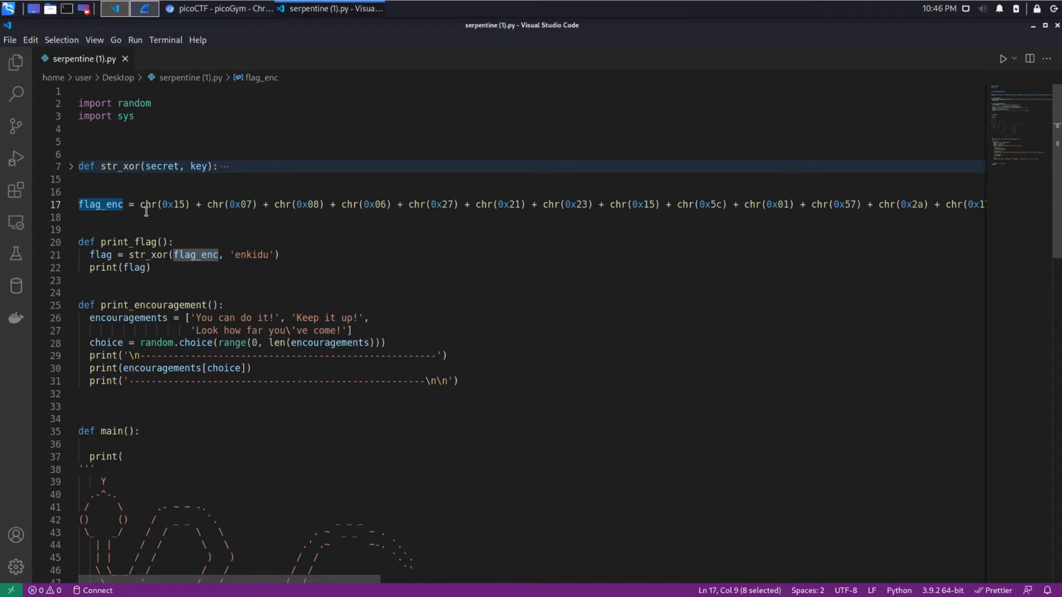
{"action": "left_click", "coordinate": [111, 203]}
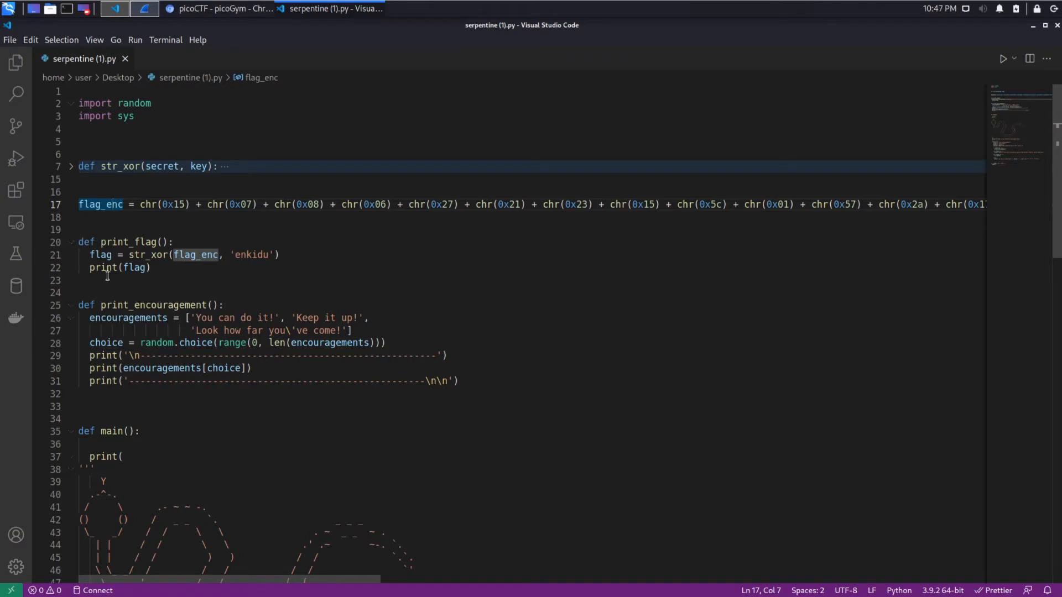
{"action": "left_click", "coordinate": [164, 254]}
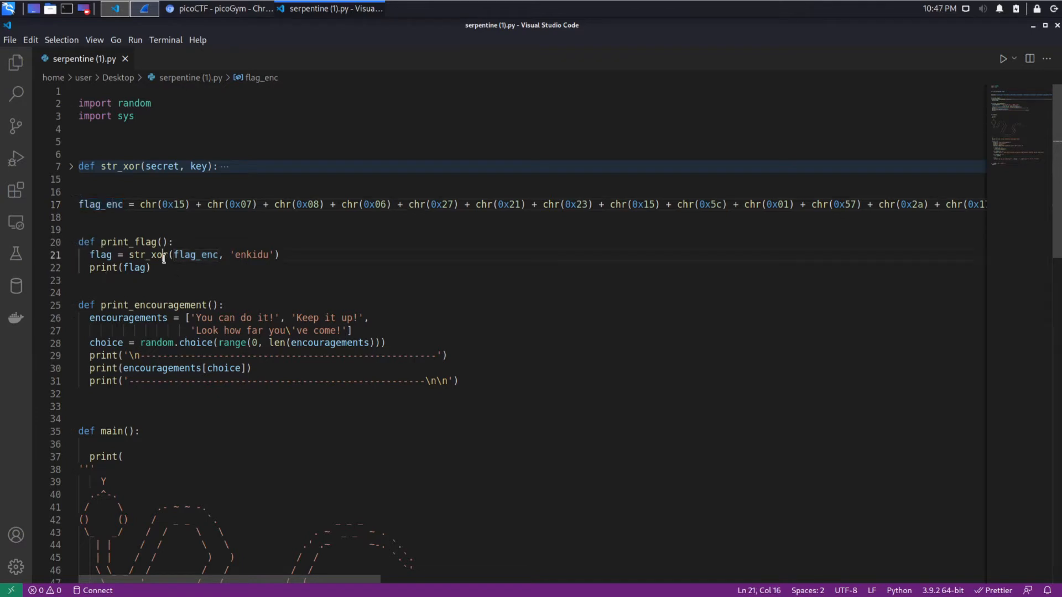
{"action": "double_click", "coordinate": [146, 255]}
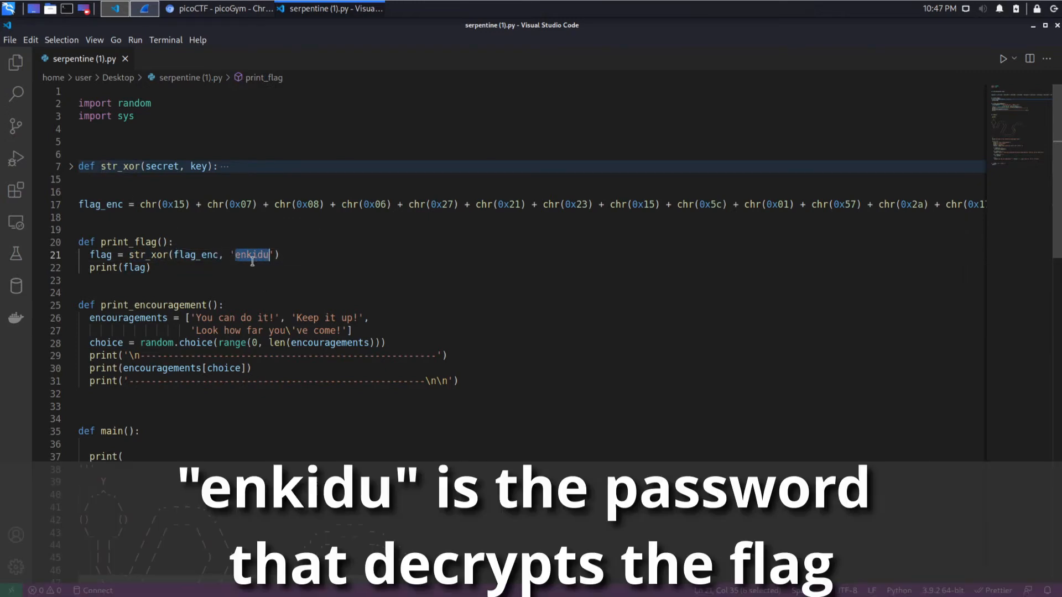
{"action": "double_click", "coordinate": [196, 254]}
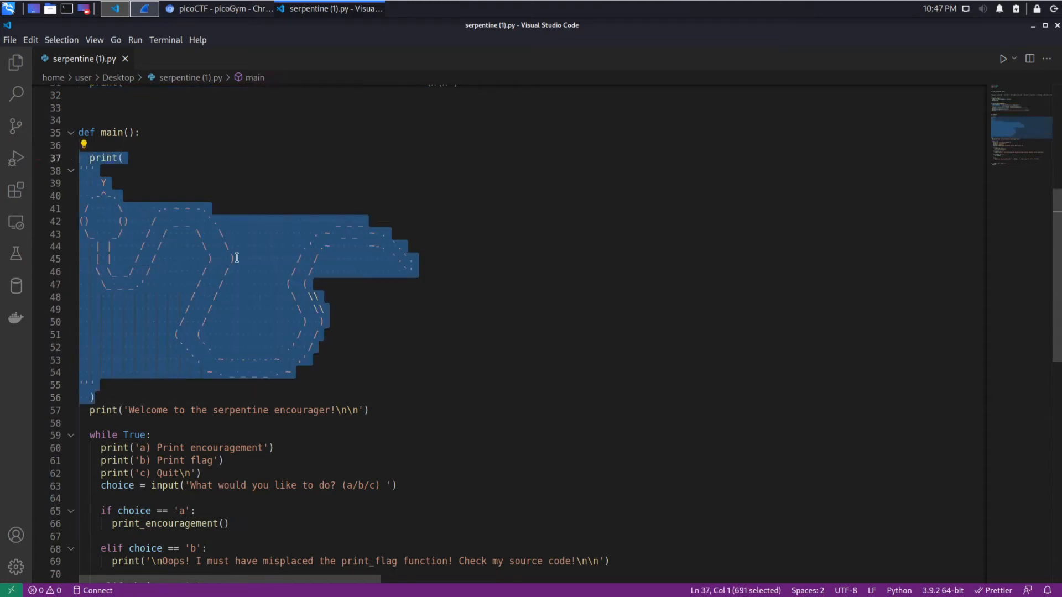
{"action": "scroll", "scroll_direction": "down", "scroll_amount": 3}
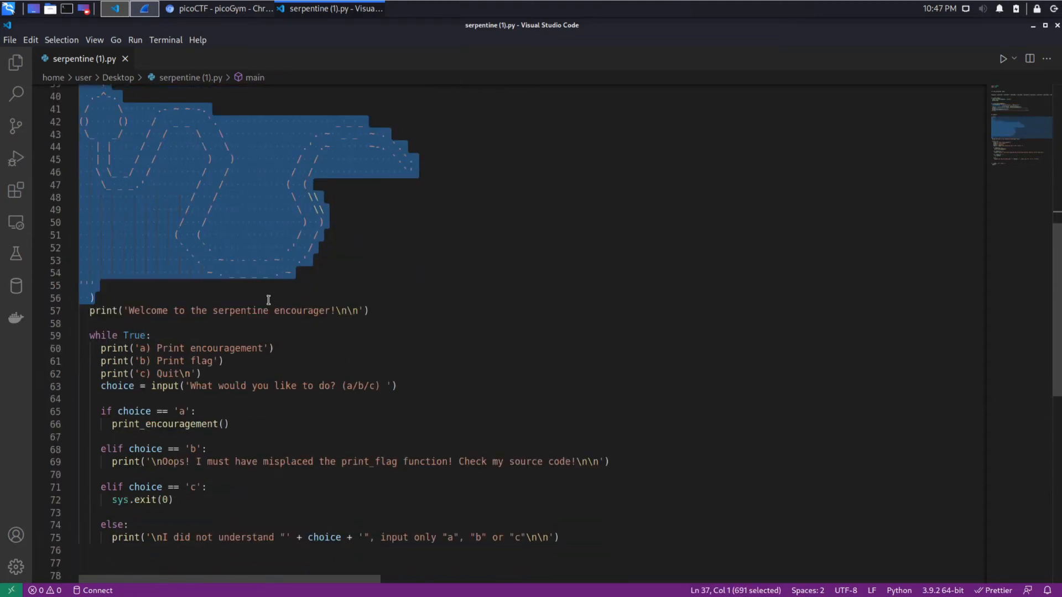
{"action": "scroll", "scroll_direction": "down", "scroll_amount": 3}
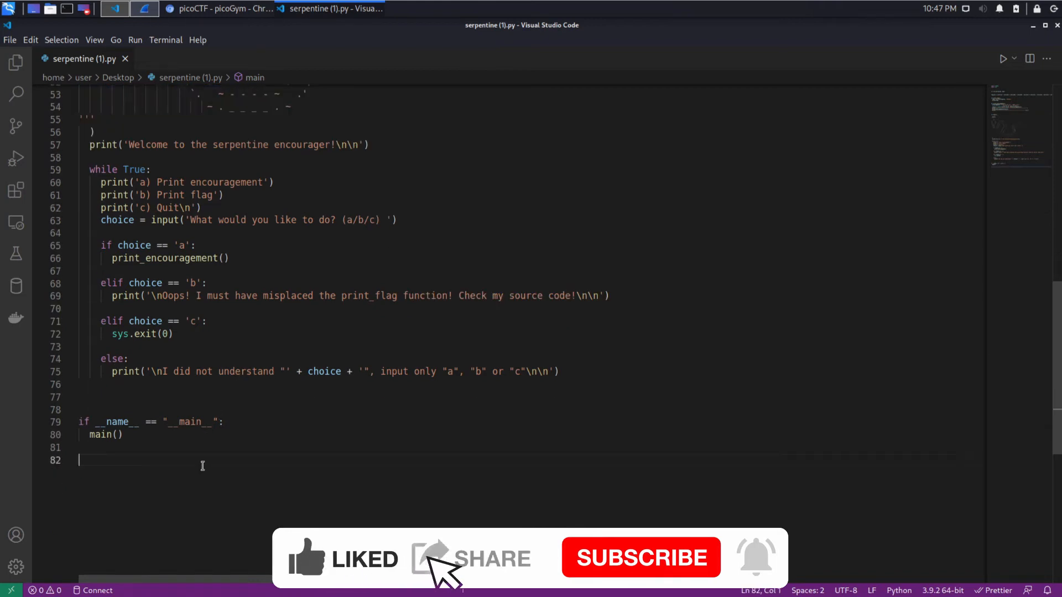
{"action": "scroll", "scroll_direction": "up", "scroll_amount": 3}
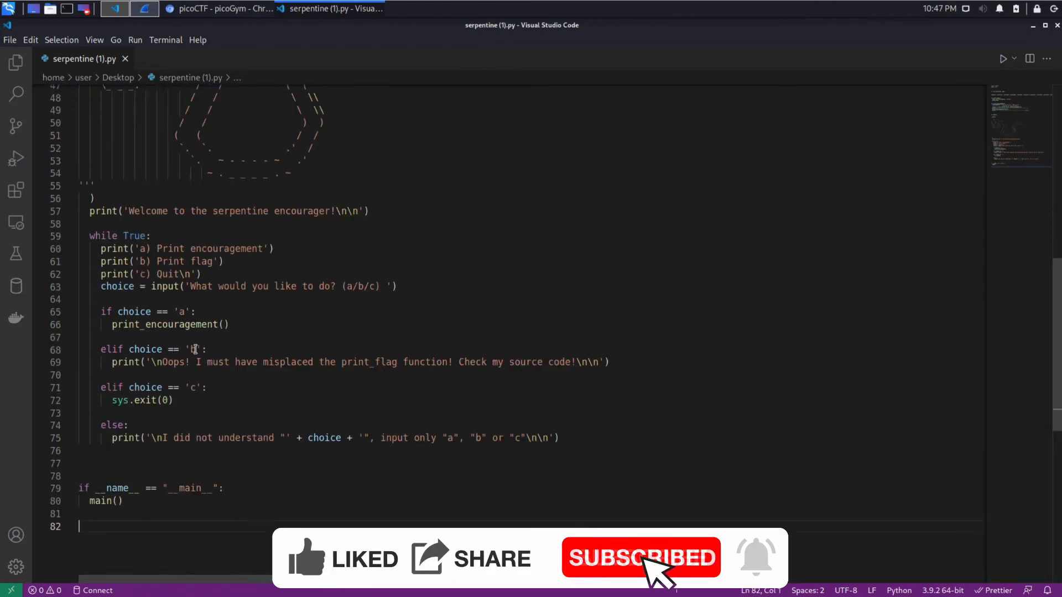
{"action": "scroll", "scroll_direction": "up", "scroll_amount": 3}
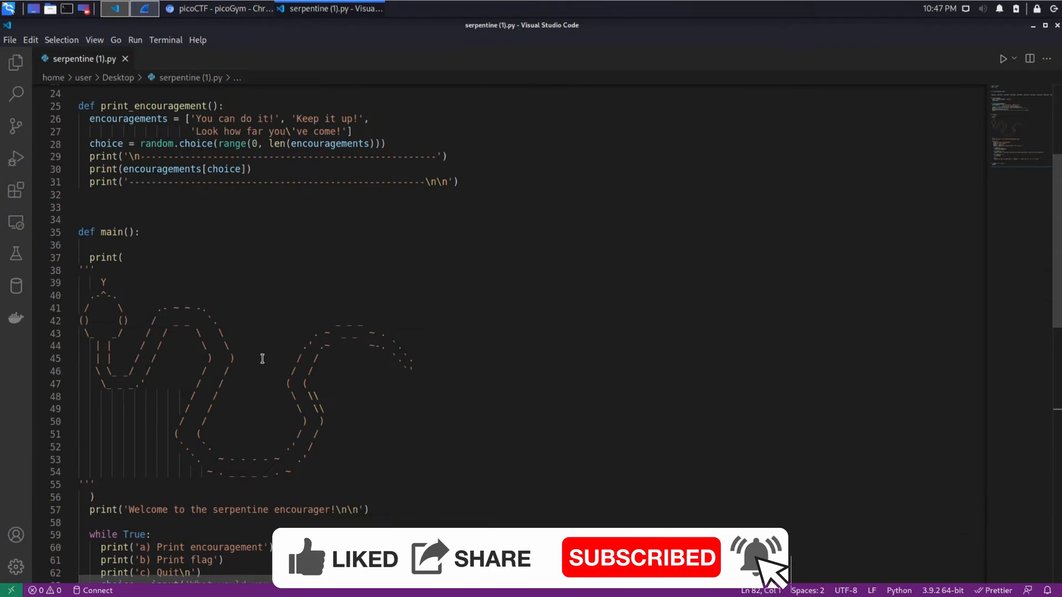
{"action": "scroll", "scroll_direction": "up", "scroll_amount": 3}
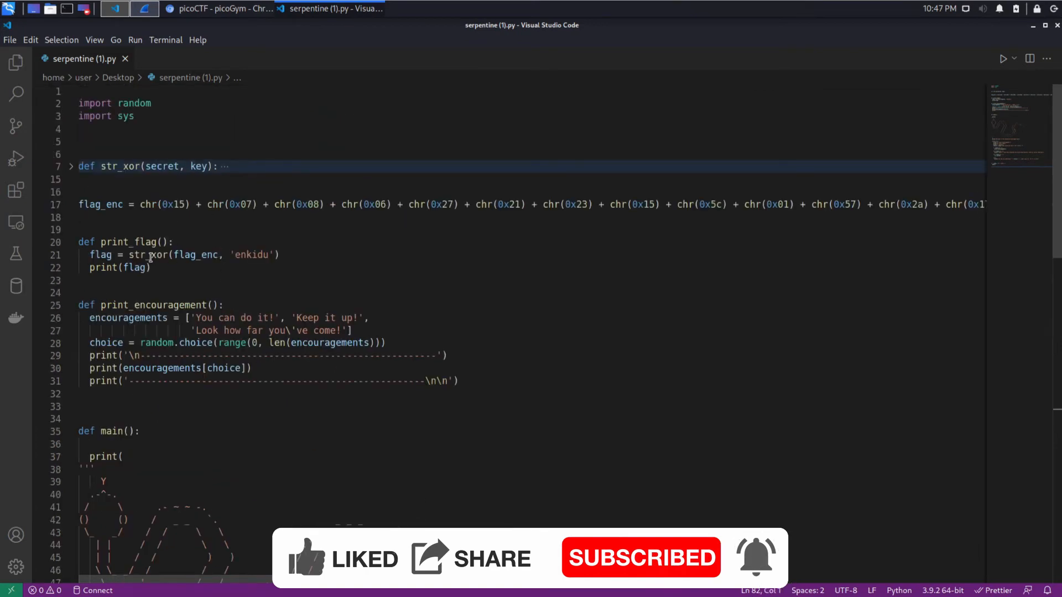
{"action": "scroll", "scroll_direction": "down", "scroll_amount": 3}
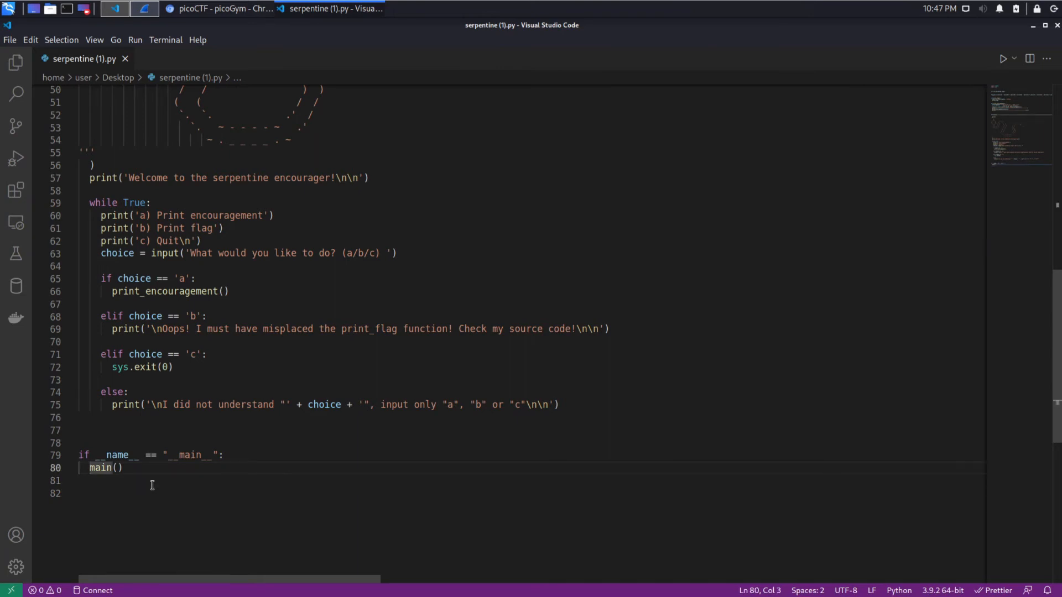
- Comment out main() and call print_flag() above it at the script's entry point
{"action": "type", "text": "#"}
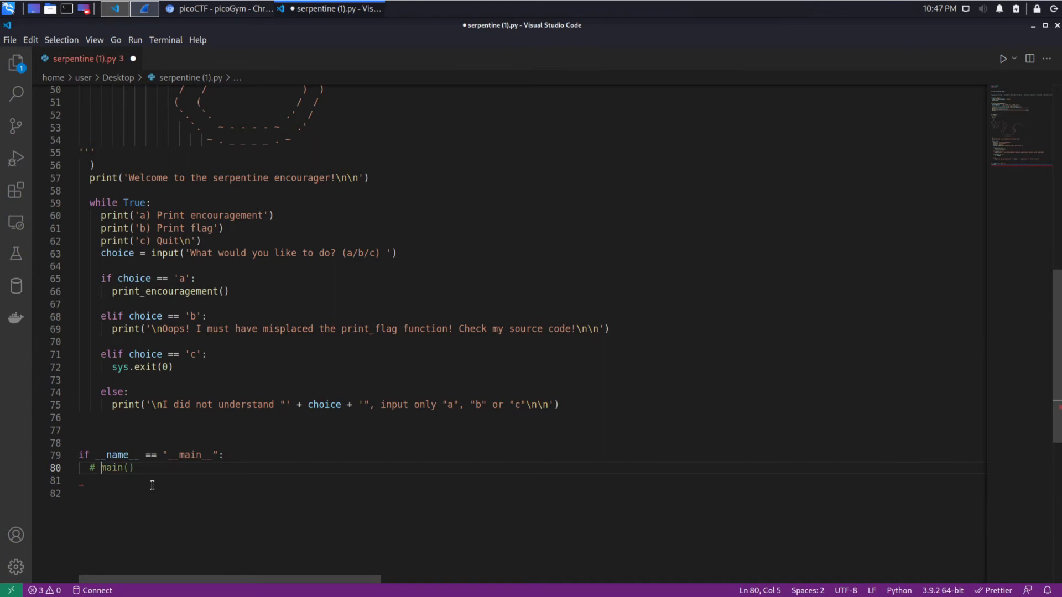
{"action": "key", "text": "Enter"}
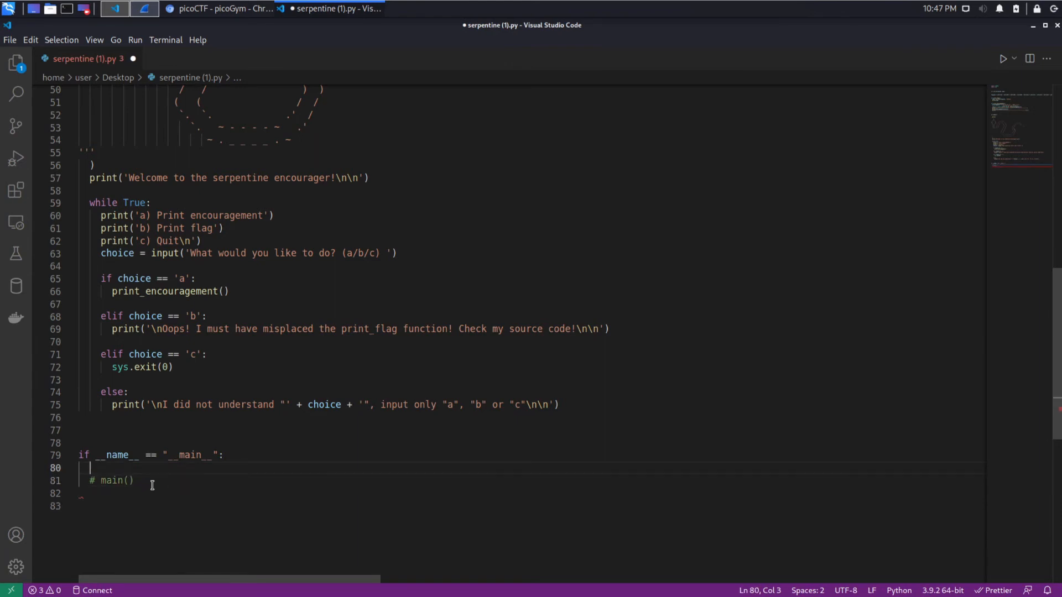
{"action": "type", "text": "print_flag"}
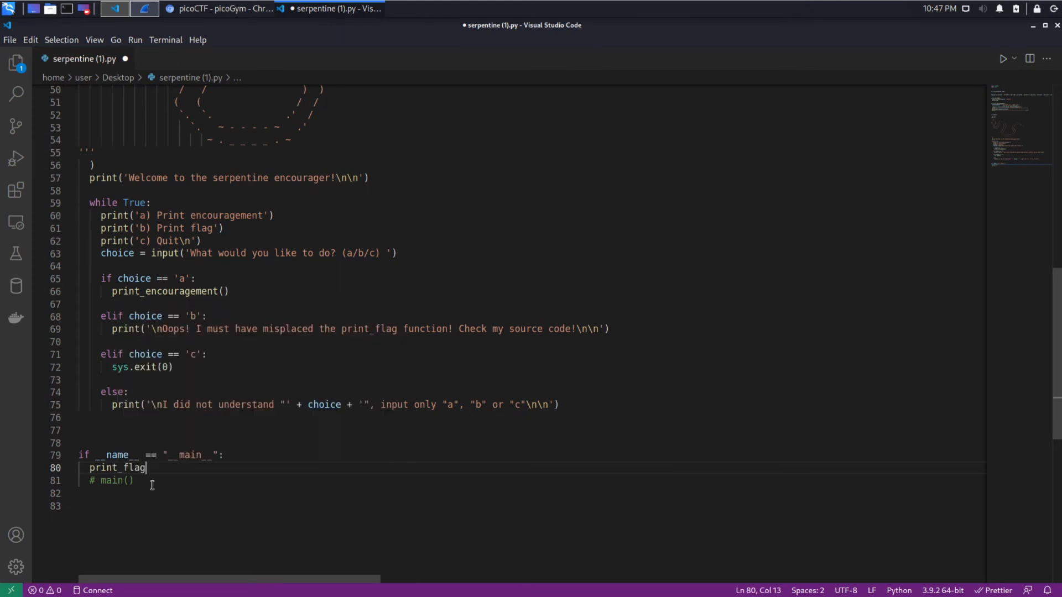
{"action": "type", "text": "()"}
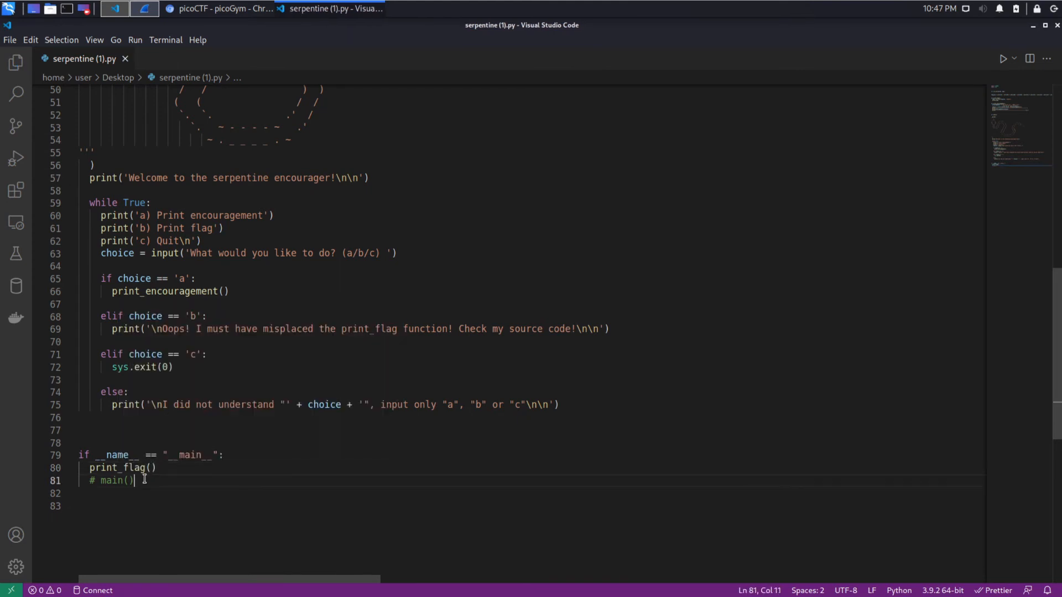
- Run the edited script via Run > Start Debugging, printing the picoCTF flag in the terminal
{"action": "left_click", "coordinate": [135, 40]}
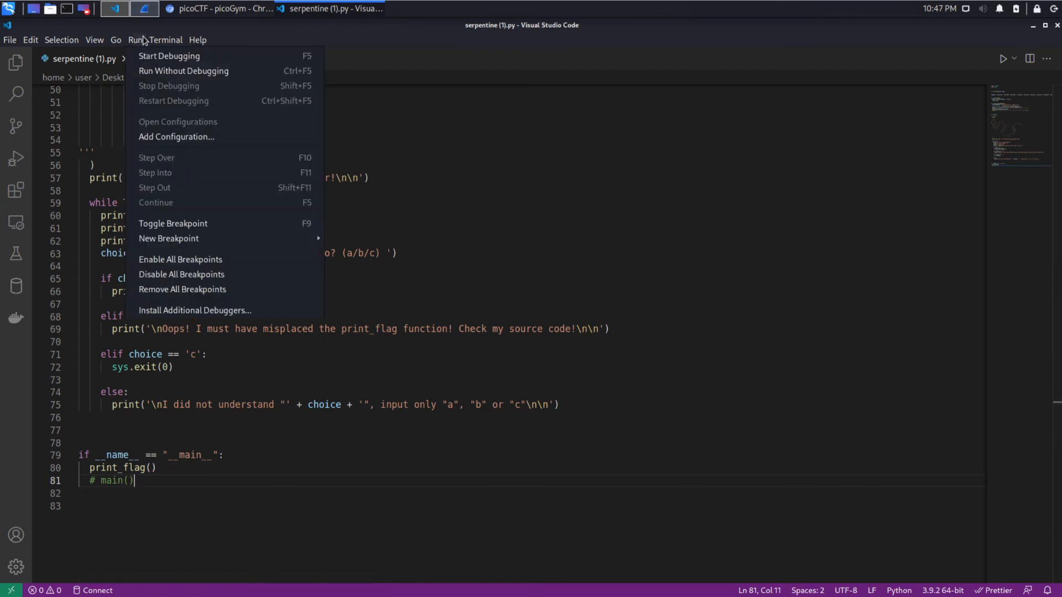
{"action": "mouse_move", "coordinate": [168, 55]}
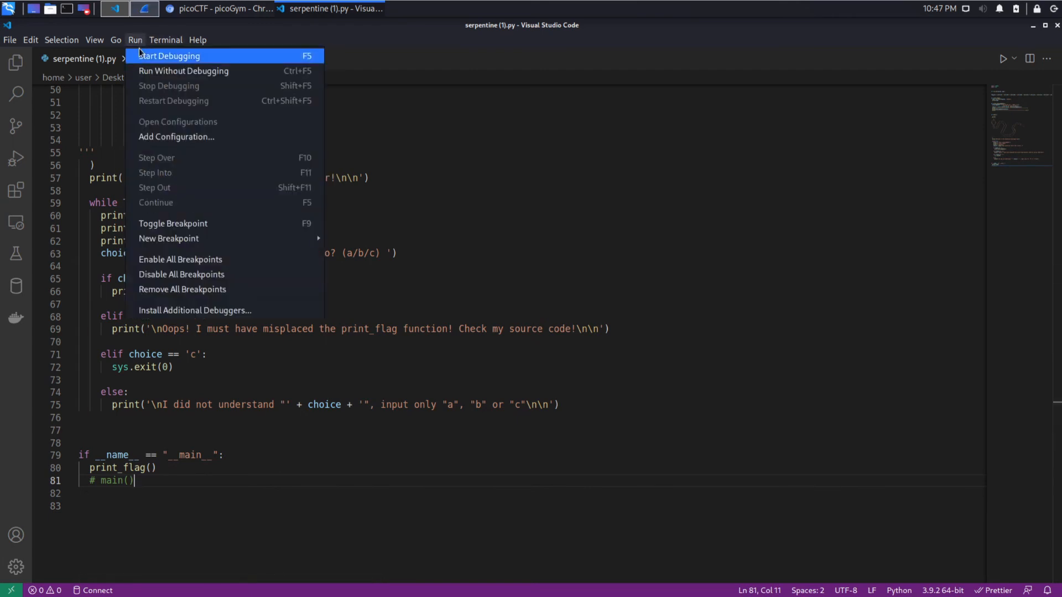
{"action": "left_click", "coordinate": [168, 56]}
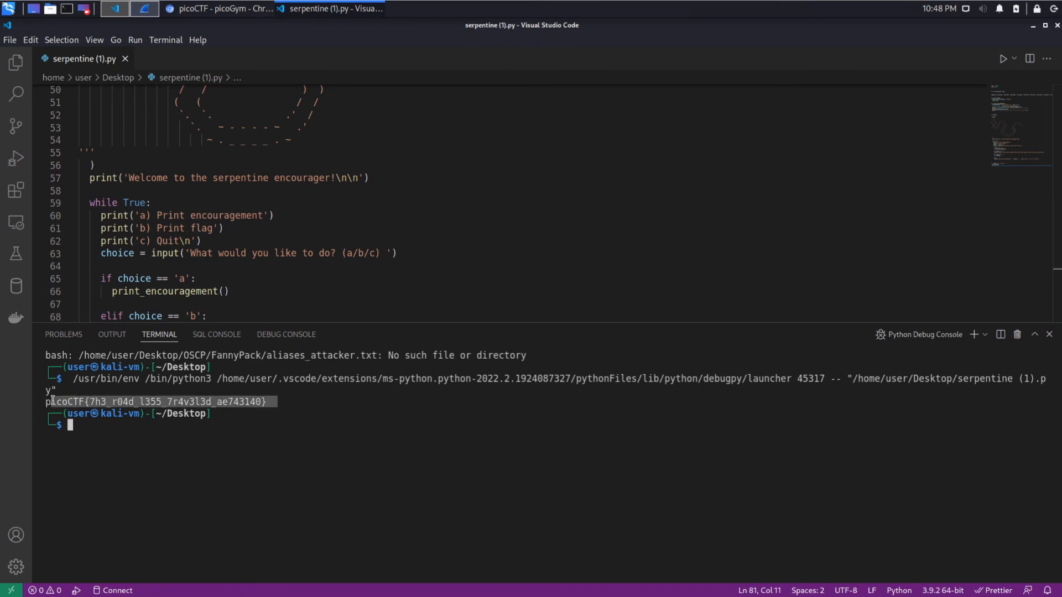
{"action": "left_click", "coordinate": [211, 467]}
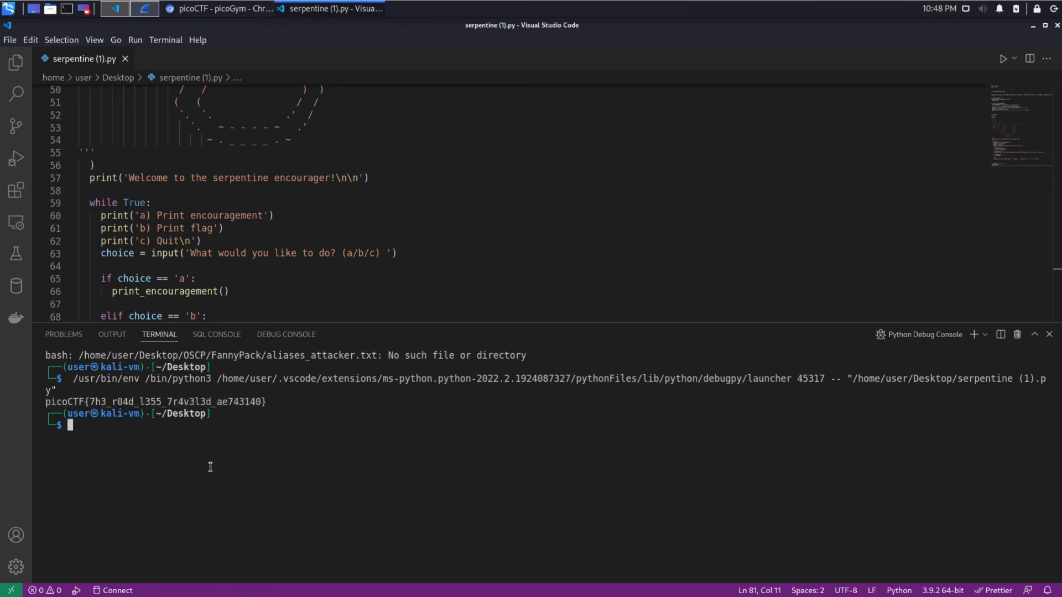
{"action": "type", "text": "py"}
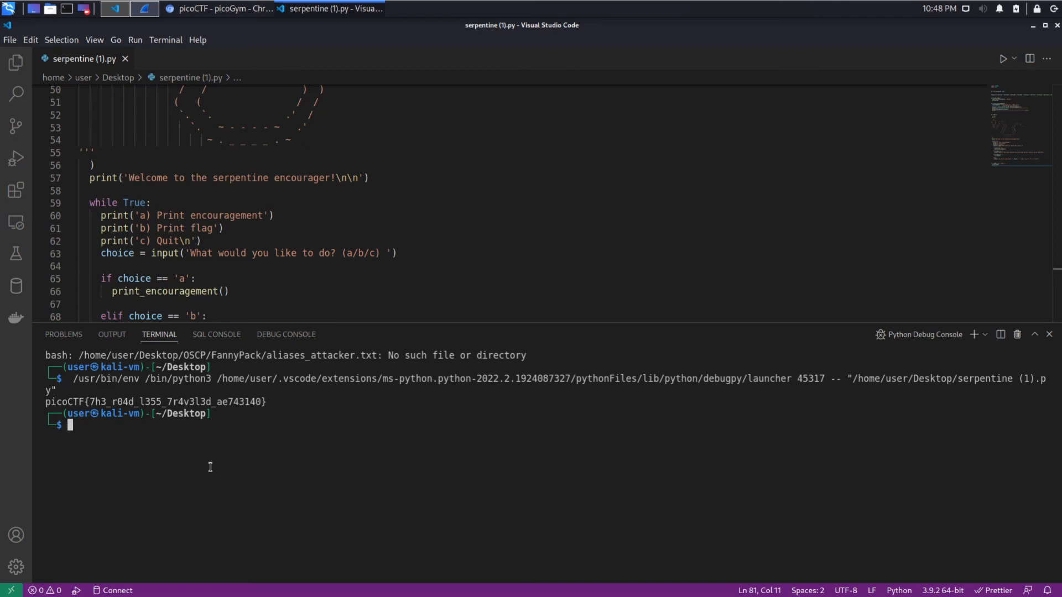
- Run python3 serpentine\ \(1\).py in the integrated terminal, printing the flag again
{"action": "type", "text": "pytho"}
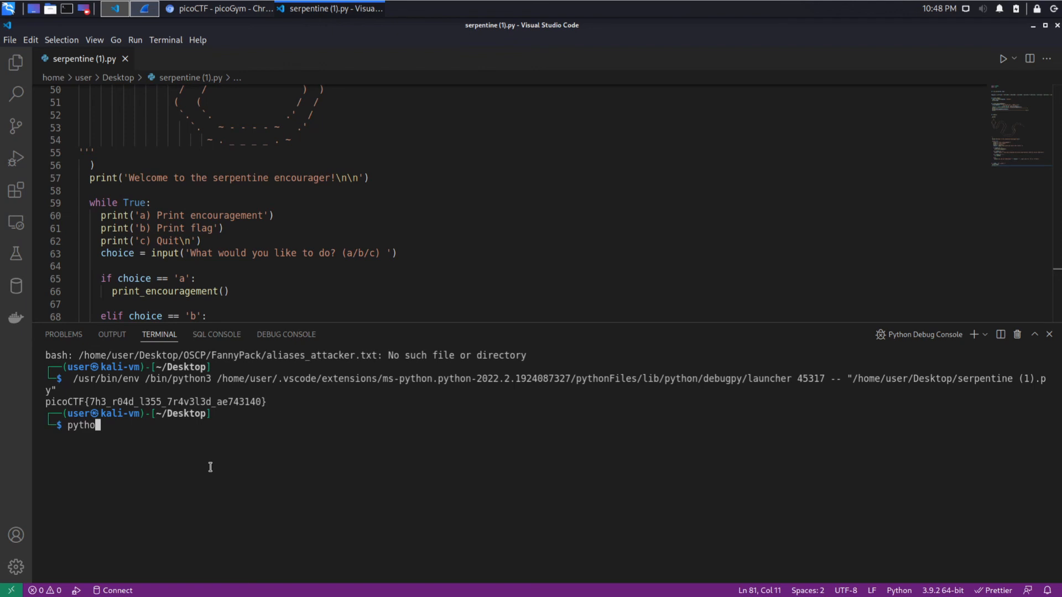
{"action": "type", "text": "3"}
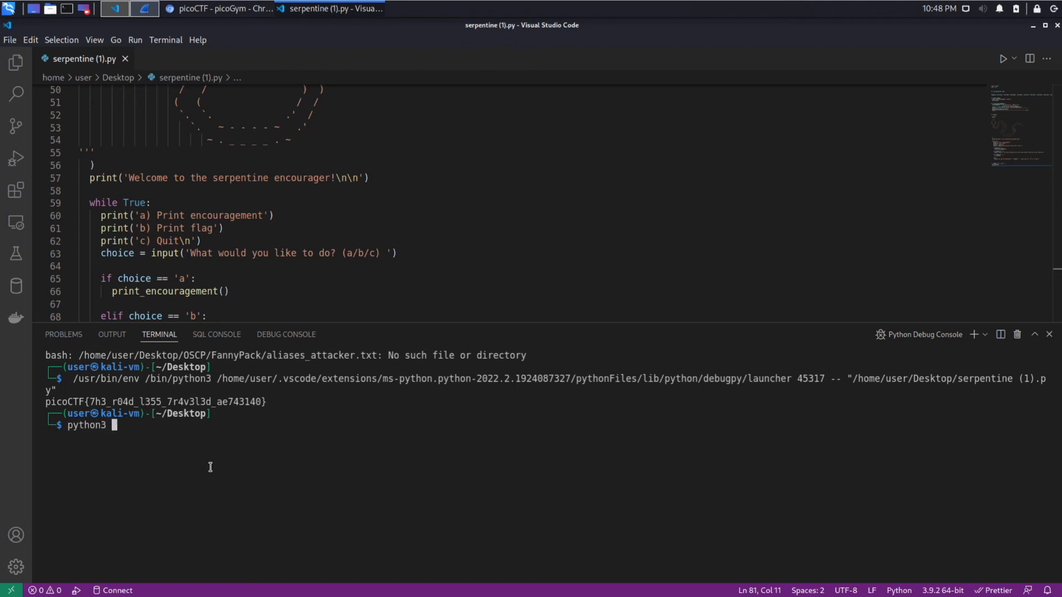
{"action": "type", "text": "serpentine\\ \\(1\\).py"}
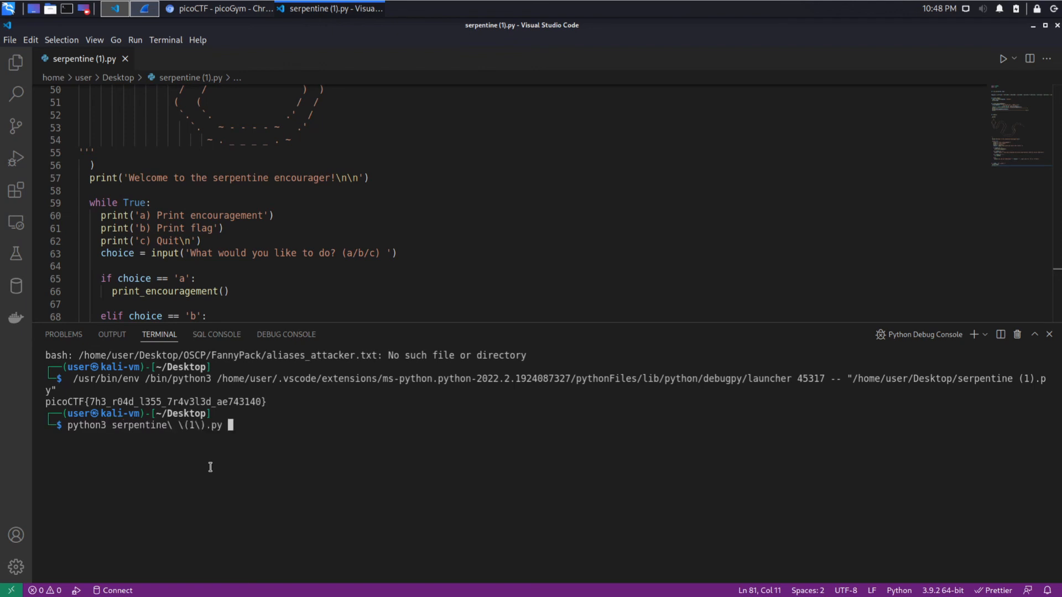
{"action": "key", "text": "Return"}
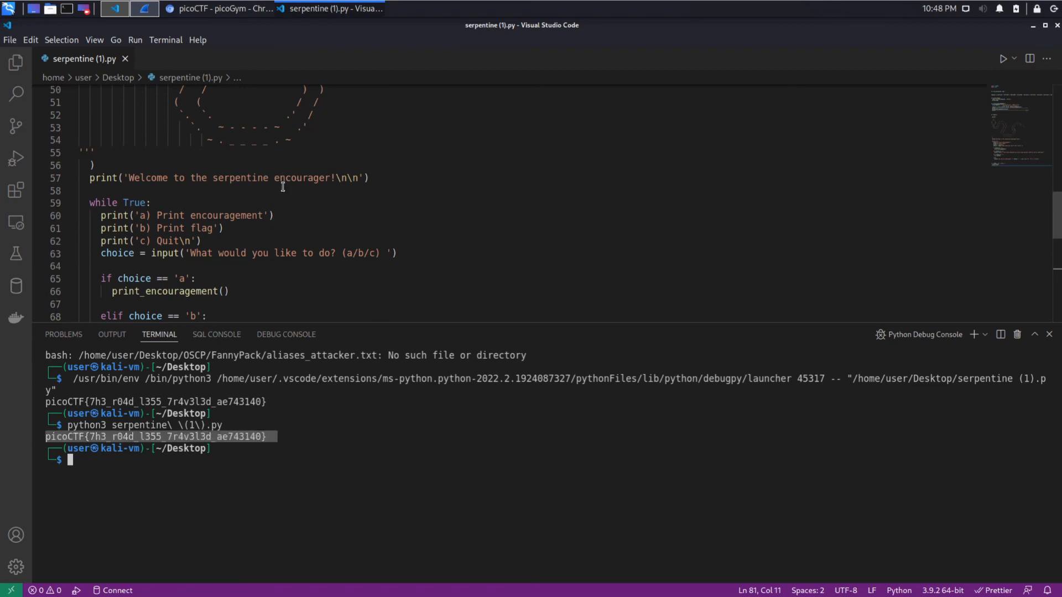
{"action": "mouse_move", "coordinate": [546, 352]}
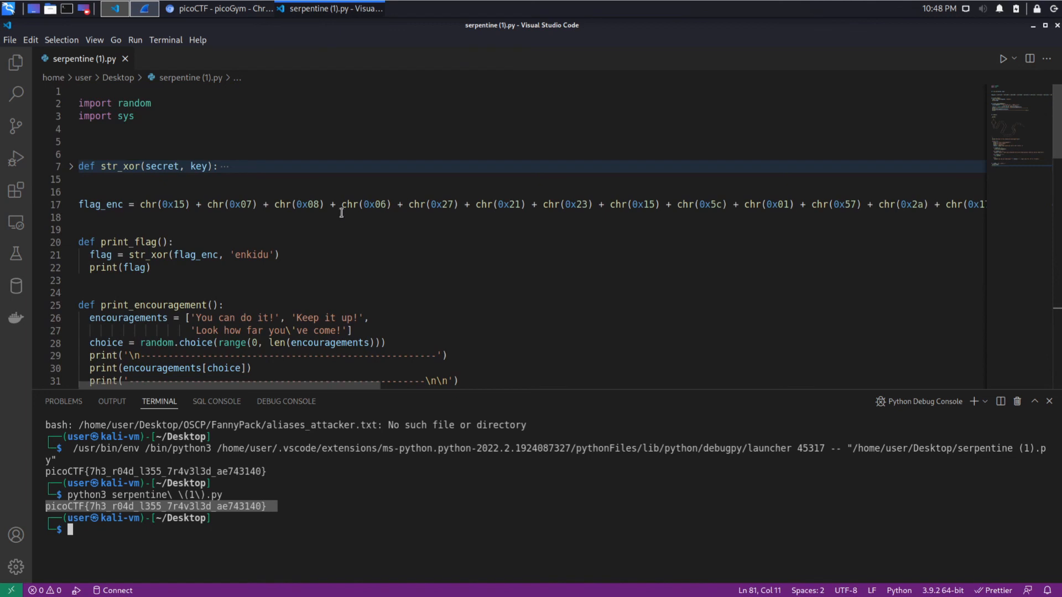
{"action": "mouse_move", "coordinate": [322, 249]}
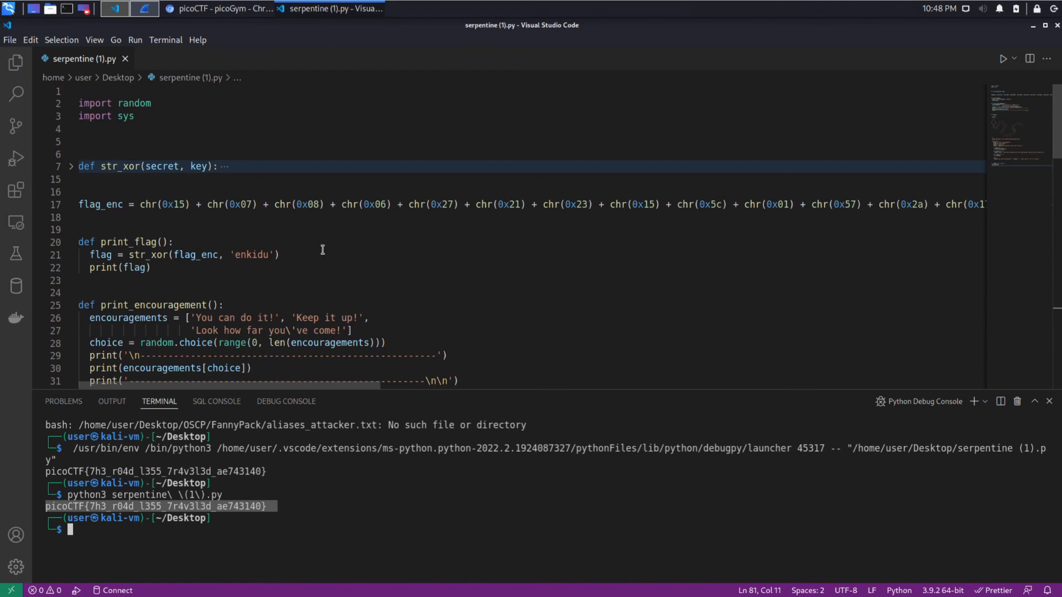
{"action": "mouse_move", "coordinate": [380, 250]}
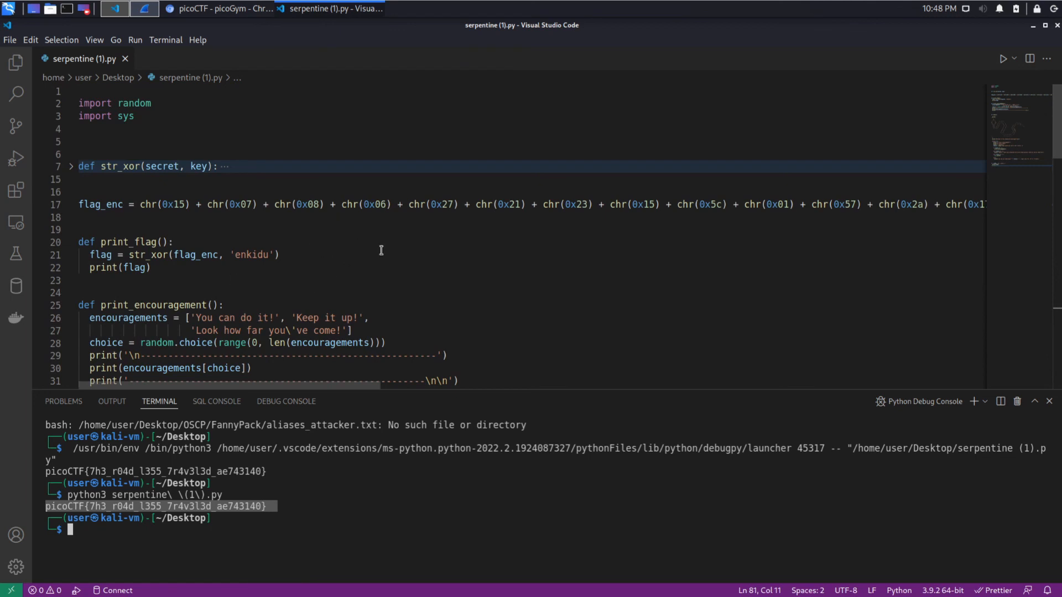